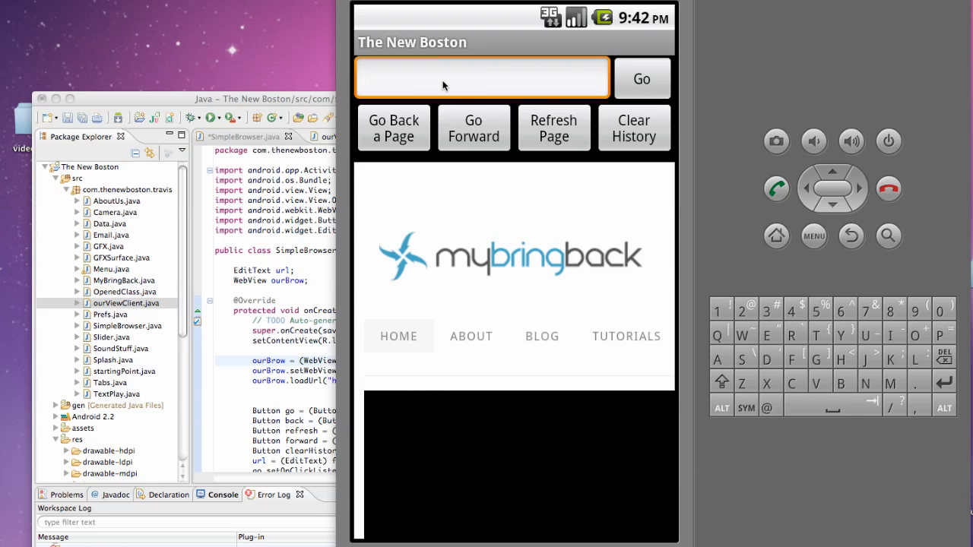
pyautogui.click(394, 128)
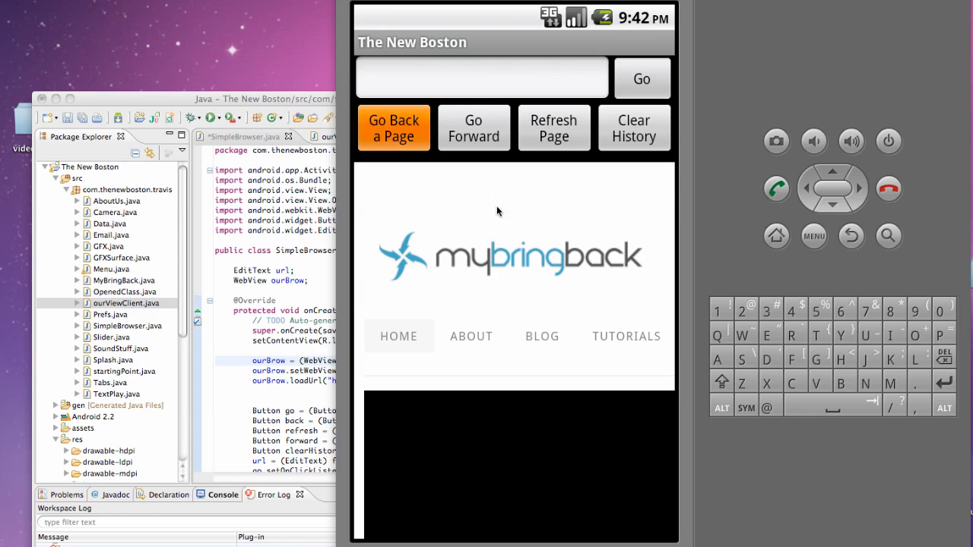
pyautogui.click(481, 76)
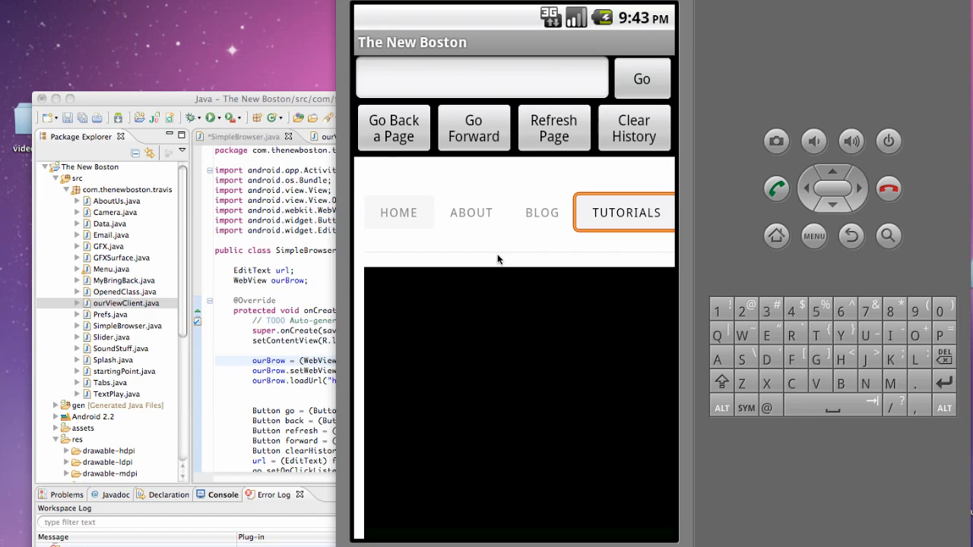
pyautogui.moveTo(495, 220)
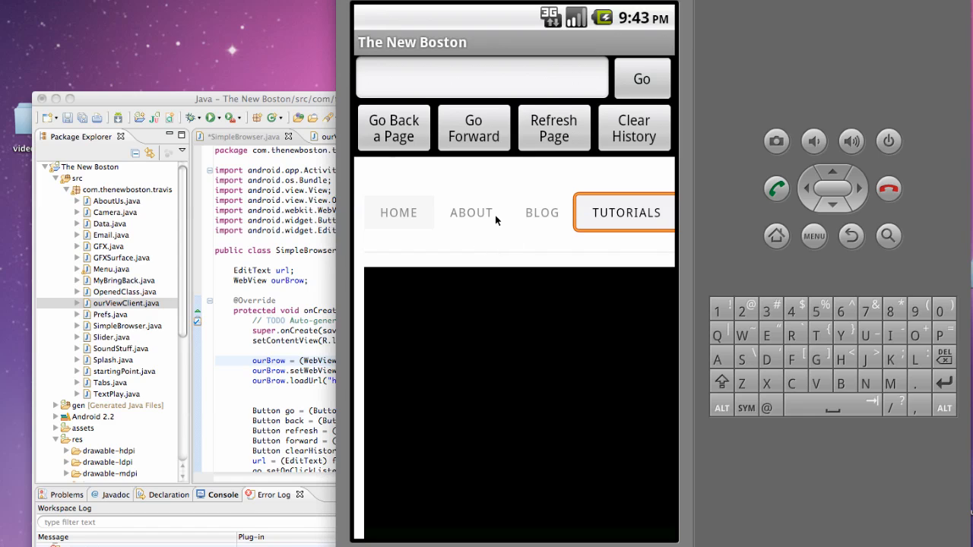
pyautogui.moveTo(359, 271)
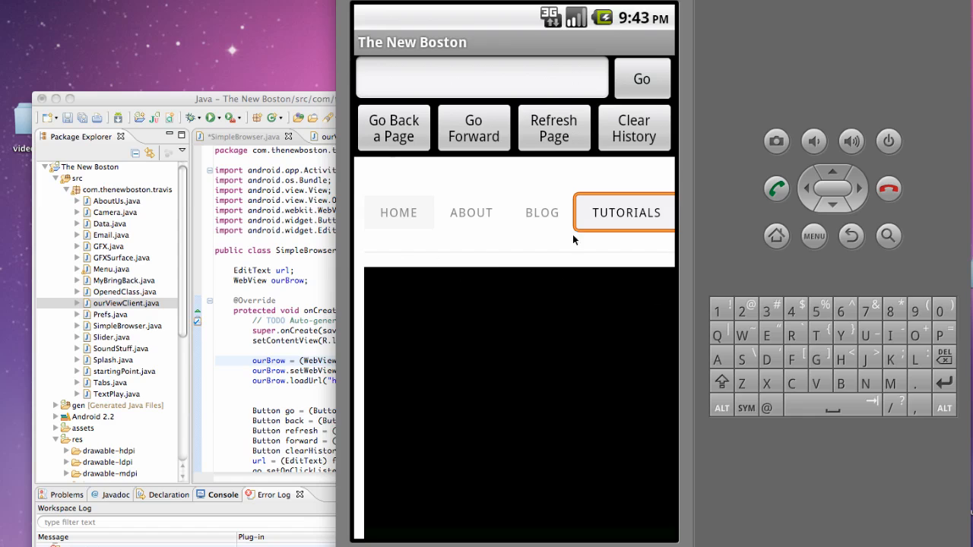
pyautogui.click(482, 76)
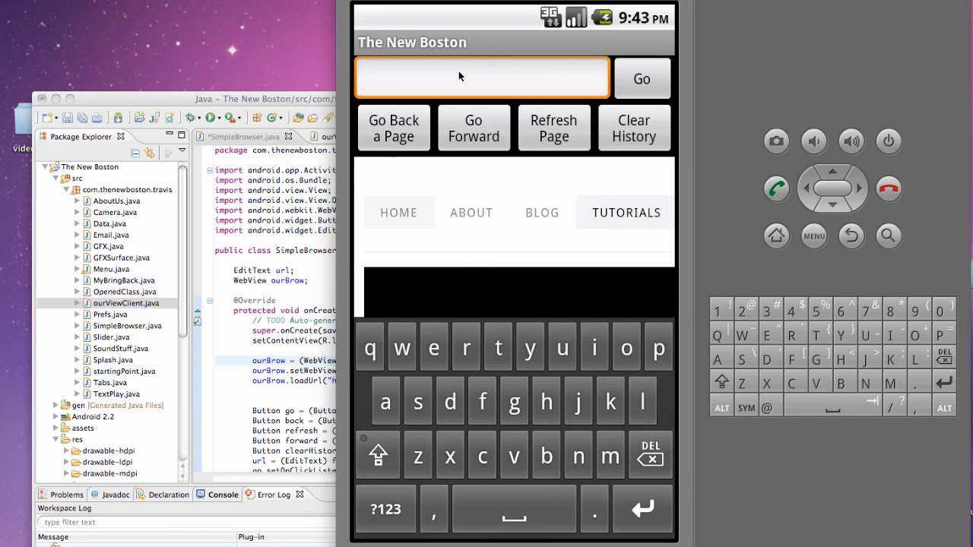
pyautogui.write('h')
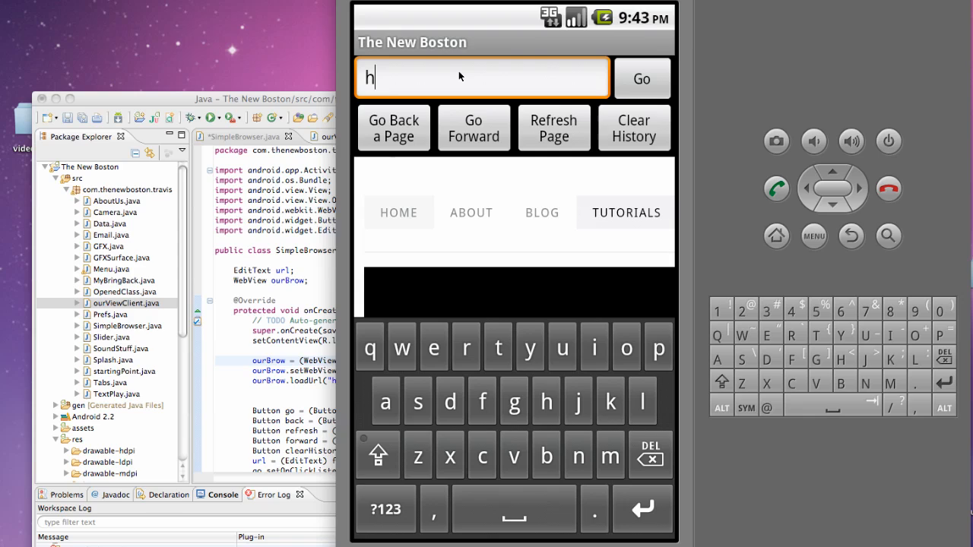
pyautogui.write('ttp://')
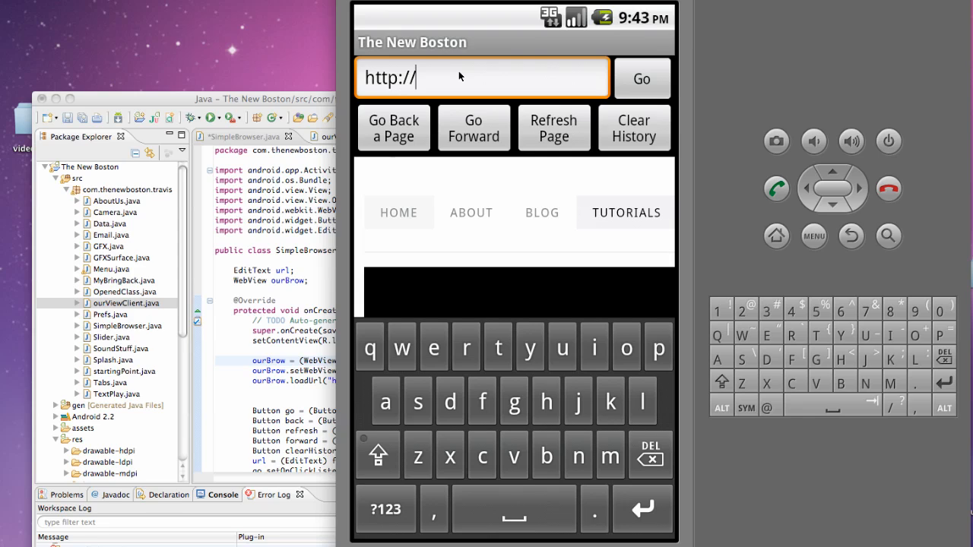
pyautogui.write('www.')
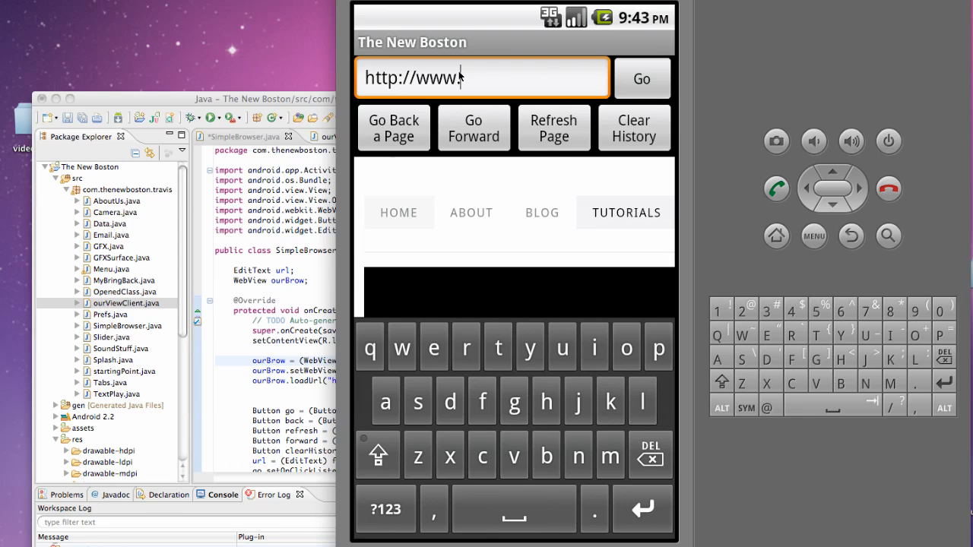
pyautogui.write('youtube.com')
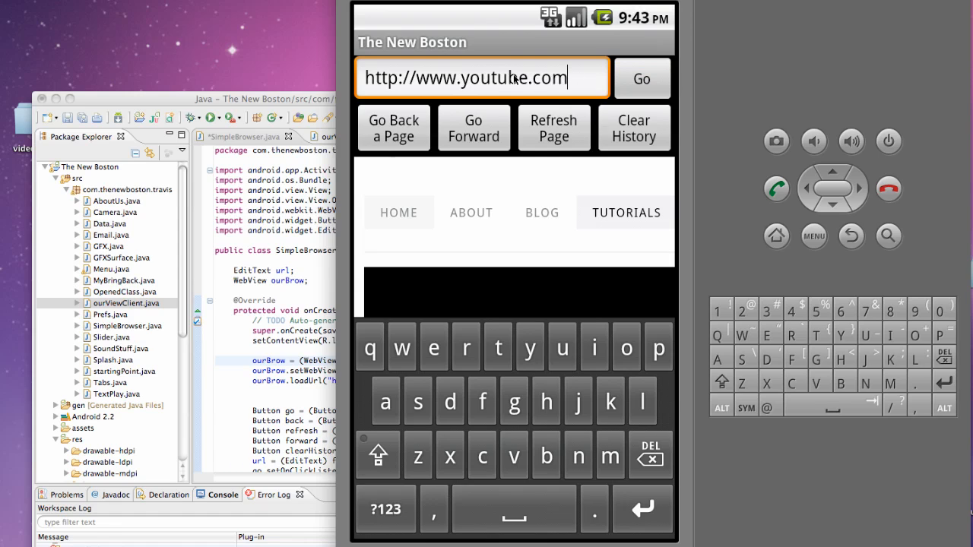
pyautogui.click(554, 128)
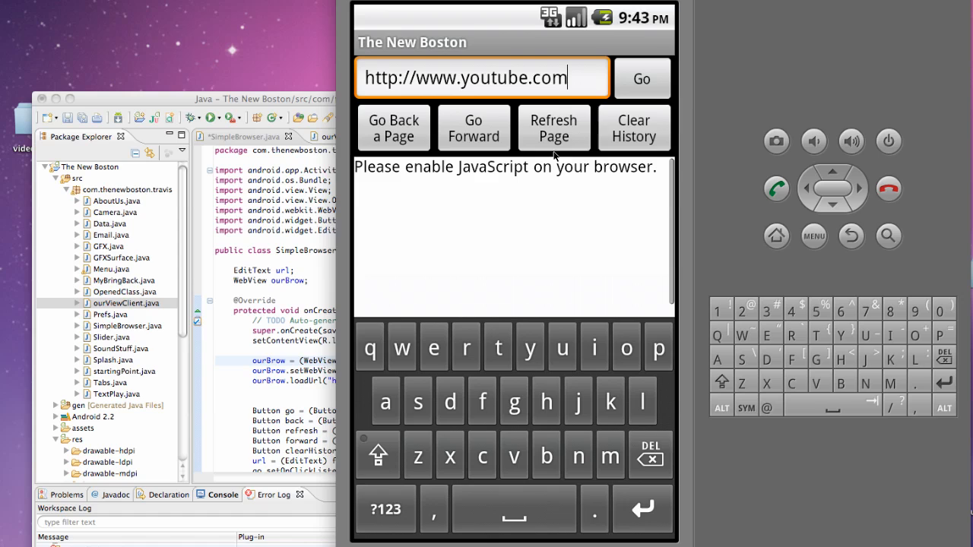
pyautogui.moveTo(575, 175)
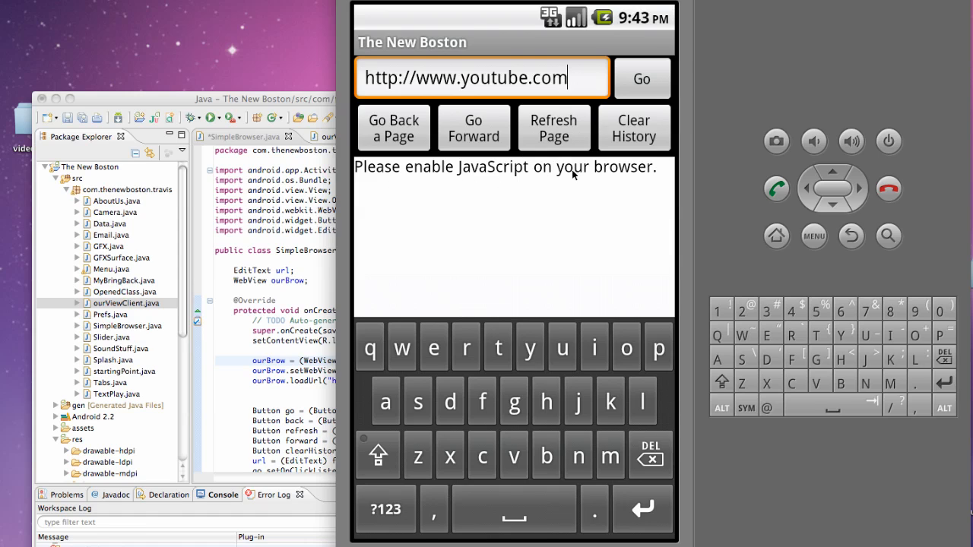
pyautogui.moveTo(388, 230)
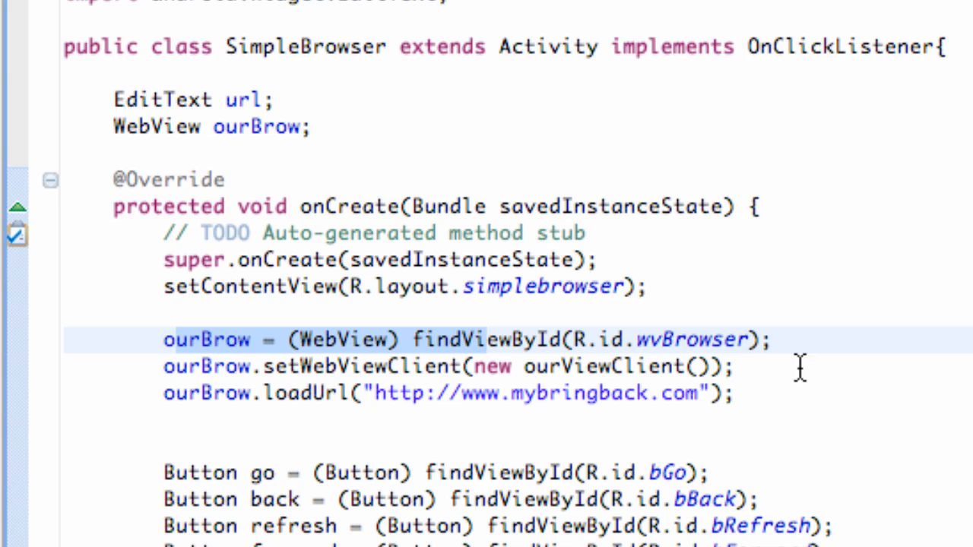
pyautogui.moveTo(791, 340)
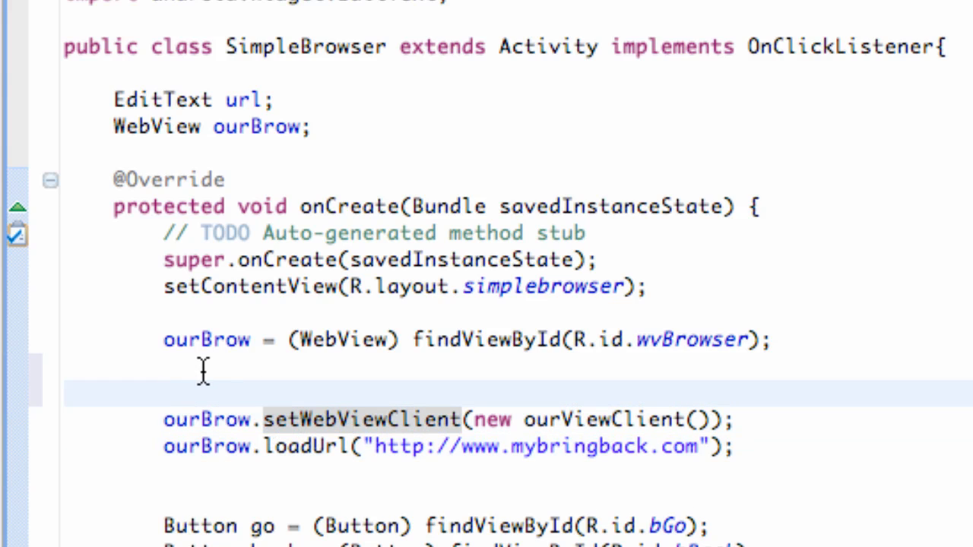
pyautogui.moveTo(210, 392)
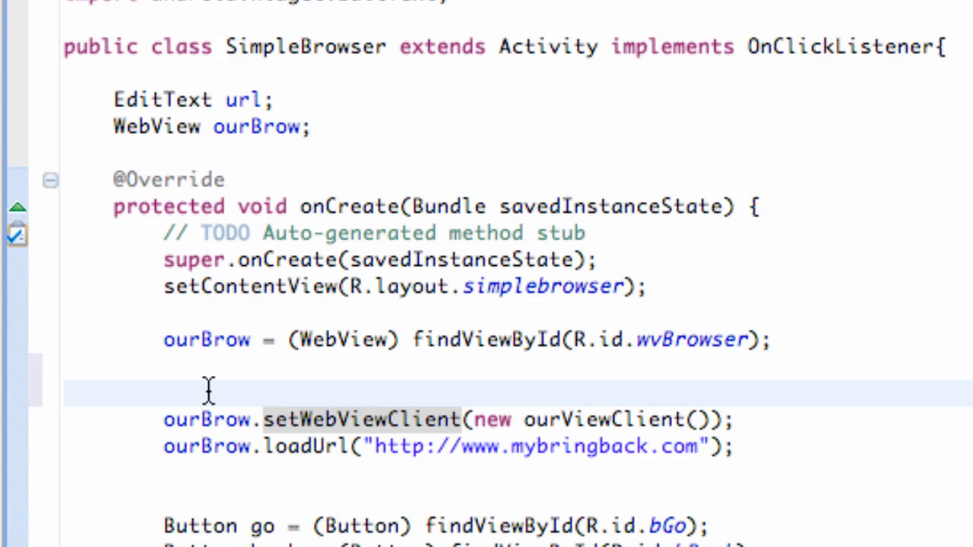
# - Add ourBrow.getSettings().setJavaScriptEnabled(true); above the setWebViewClient call in onCreate
pyautogui.click(165, 392)
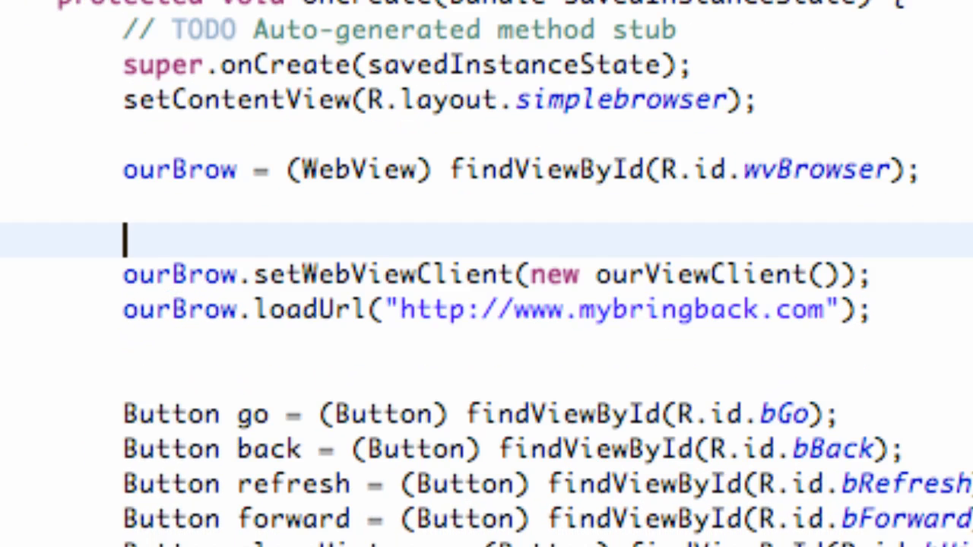
pyautogui.write('ourBrow')
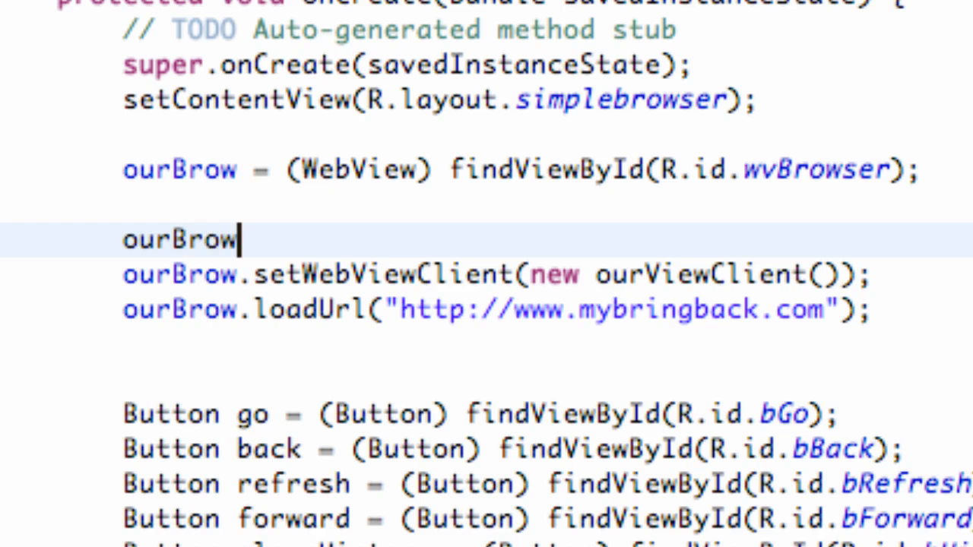
pyautogui.write('.getSettings(')
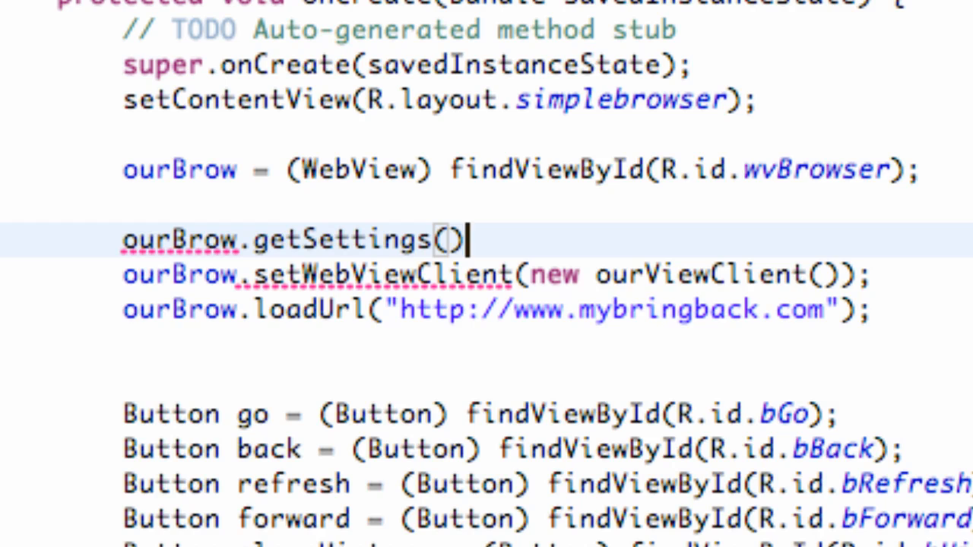
pyautogui.write('.')
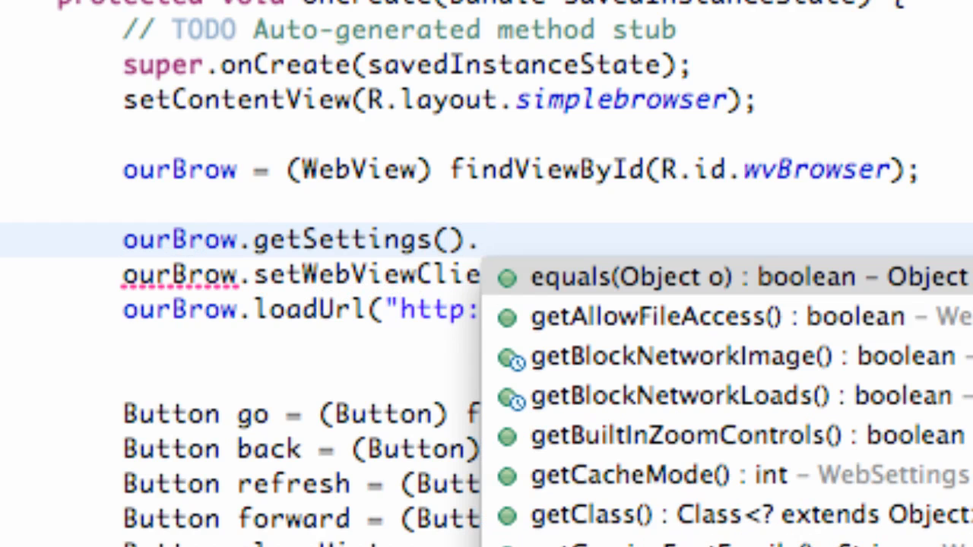
pyautogui.write('set')
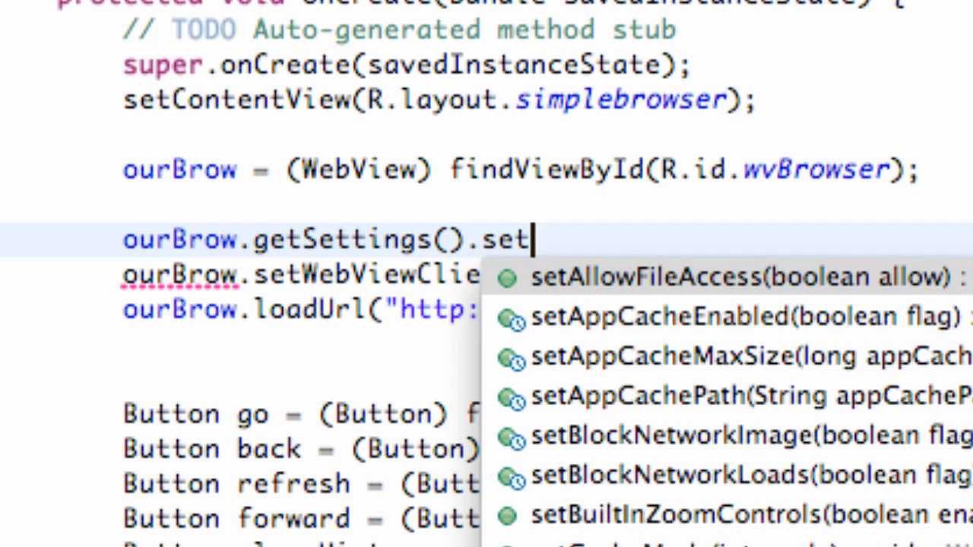
pyautogui.write('JavaScriptEnabled(true);')
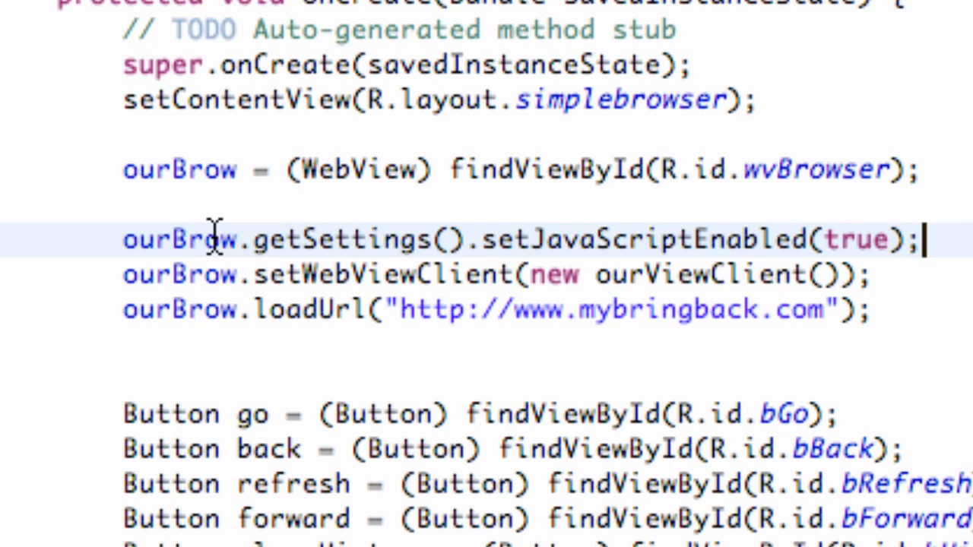
pyautogui.moveTo(216, 238); pyautogui.dragTo(499, 239)
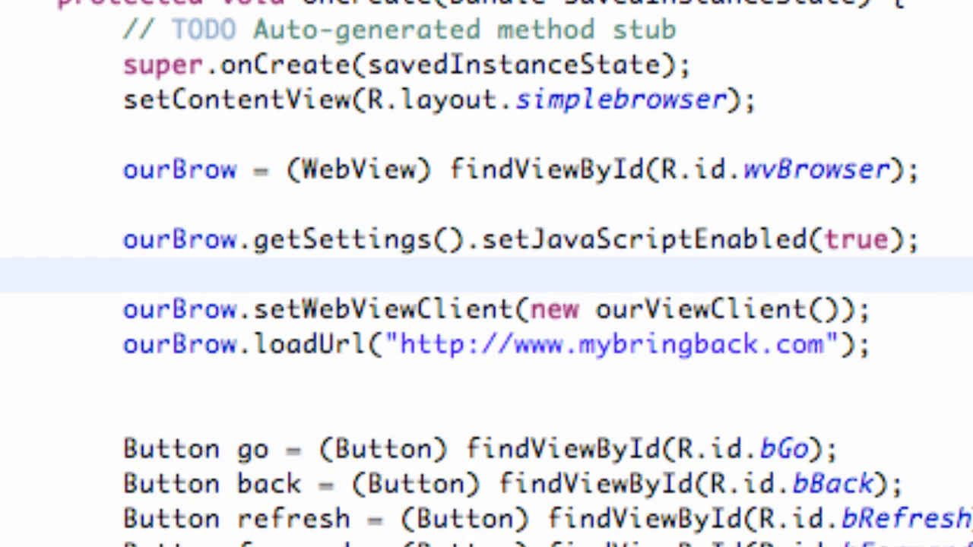
# - Add ourBrow.getSettings().setLoadWithOverviewMode(true); below the JavaScript setting
pyautogui.click(124, 274)
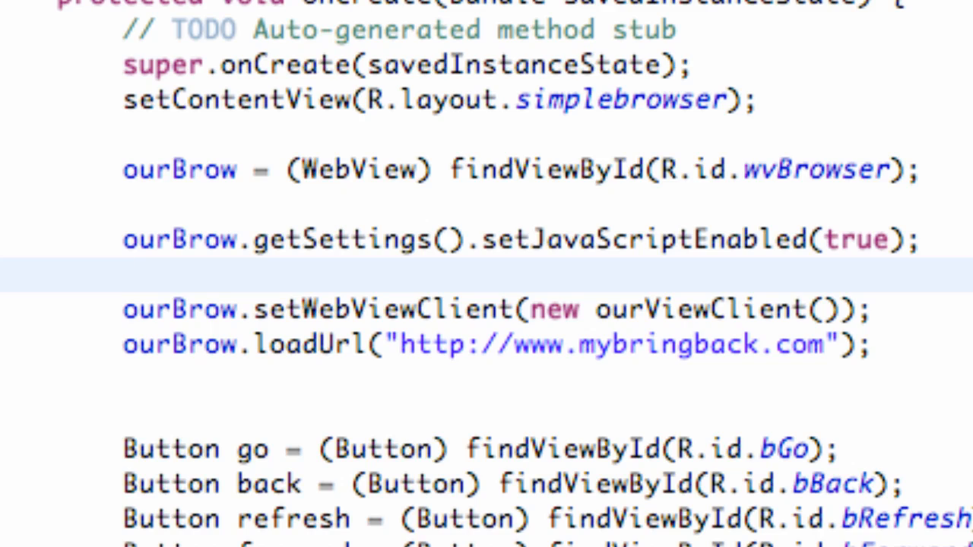
pyautogui.write('ou')
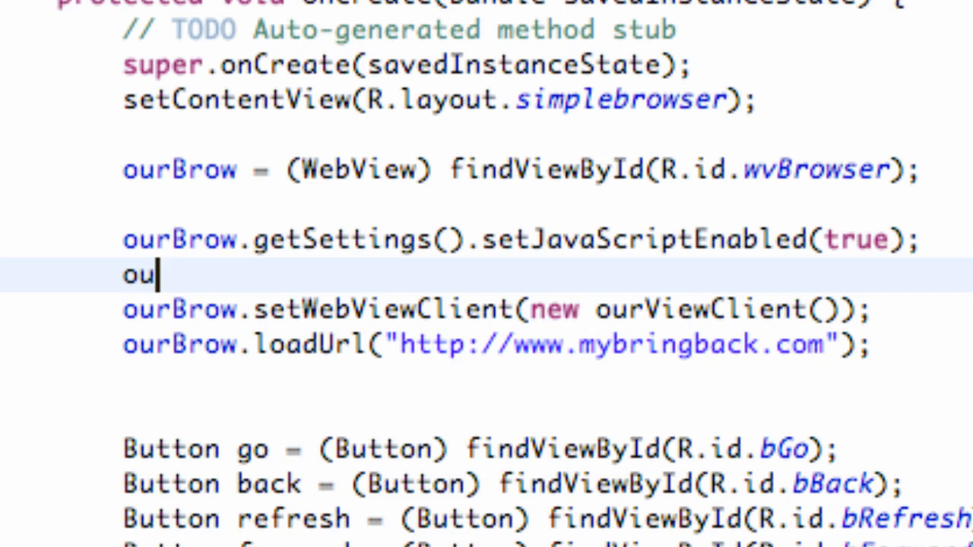
pyautogui.write('rBrow.')
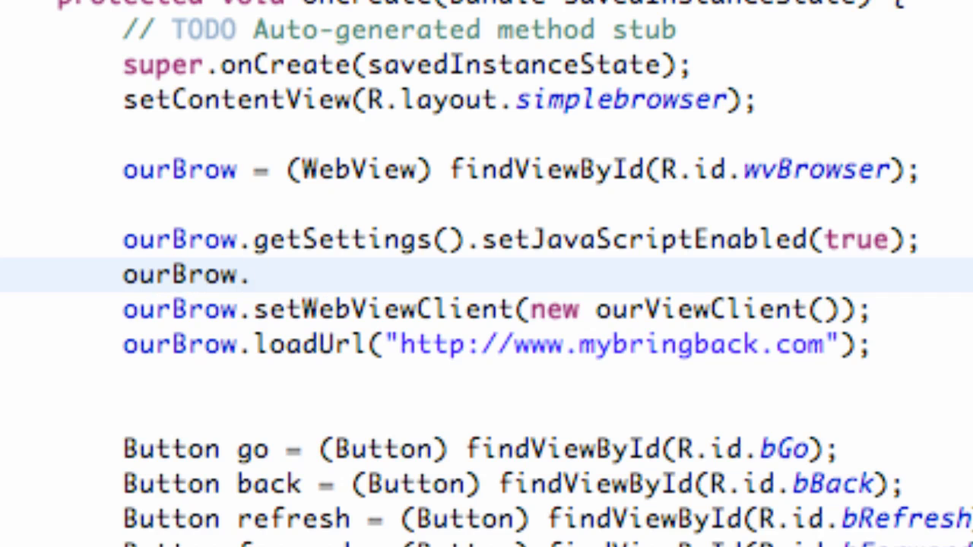
pyautogui.write('getSettings(')
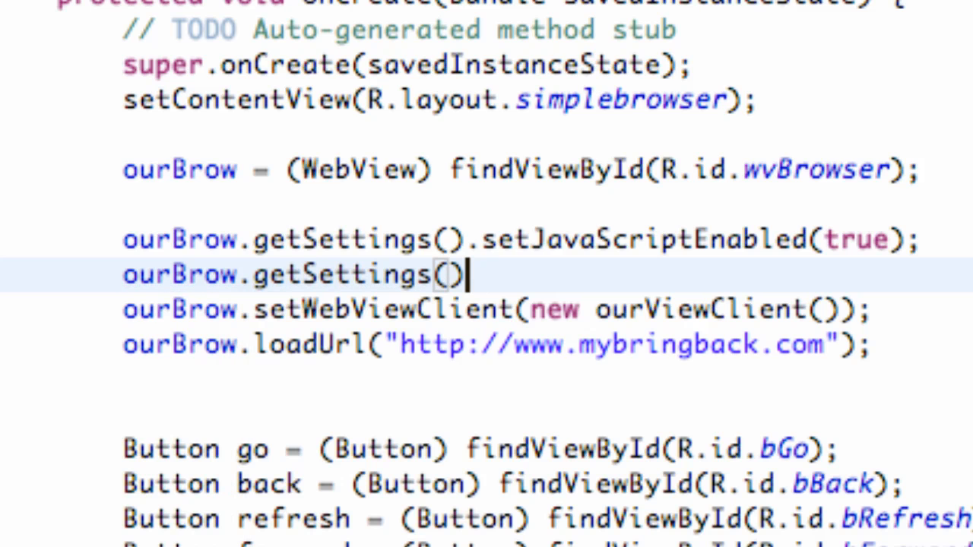
pyautogui.write('.')
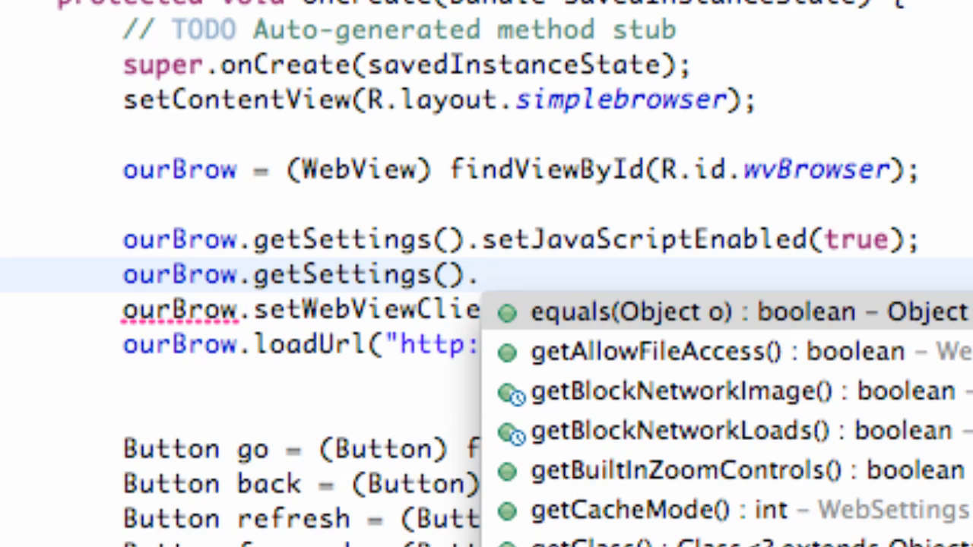
pyautogui.write('s')
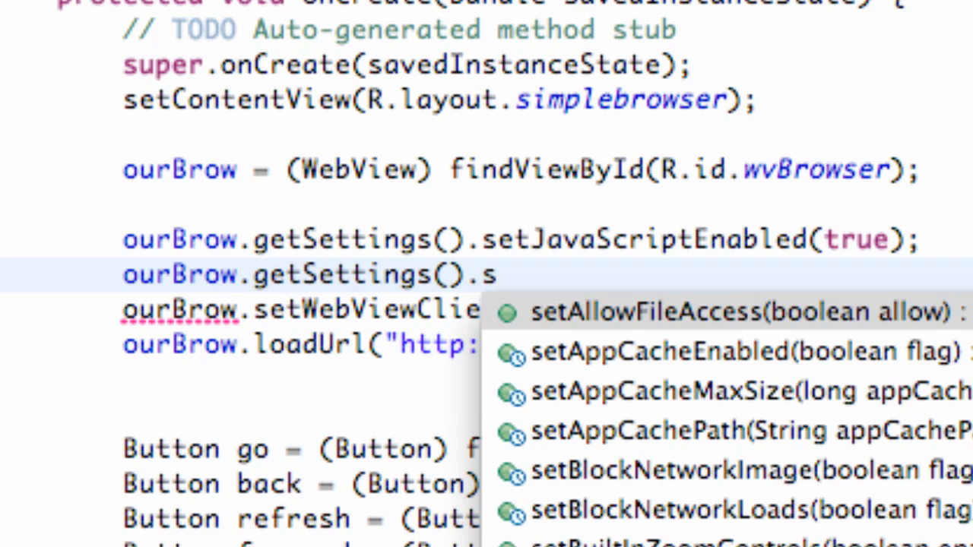
pyautogui.write('et')
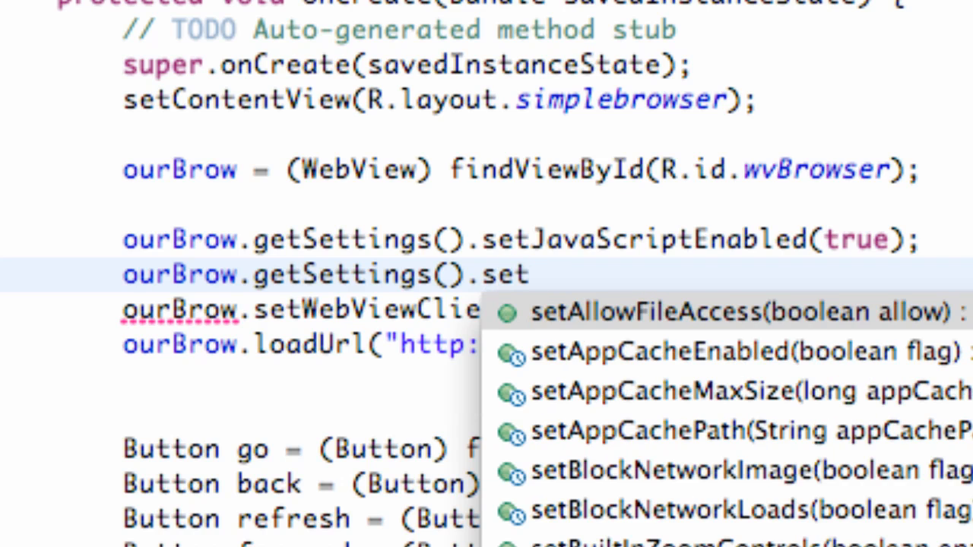
pyautogui.write('L')
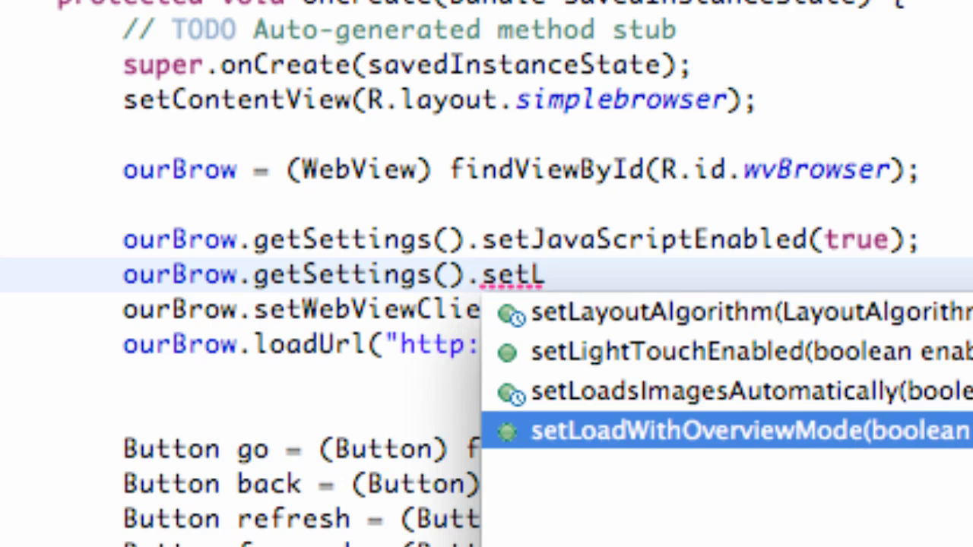
pyautogui.moveTo(913, 456)
pyautogui.write('our')
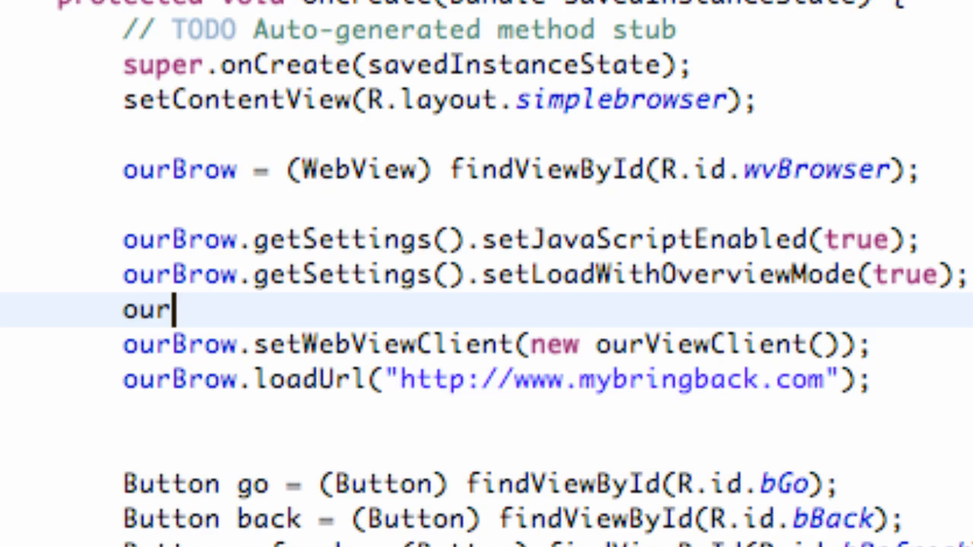
# - Add ourBrow.getSettings().setUseWideViewPort(true); as a third settings call
pyautogui.write('Brow')
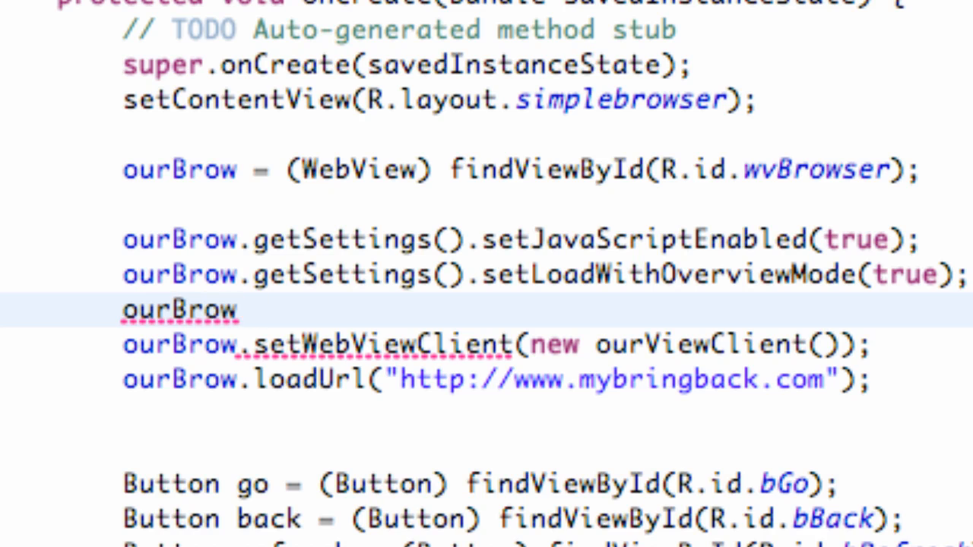
pyautogui.write('.get')
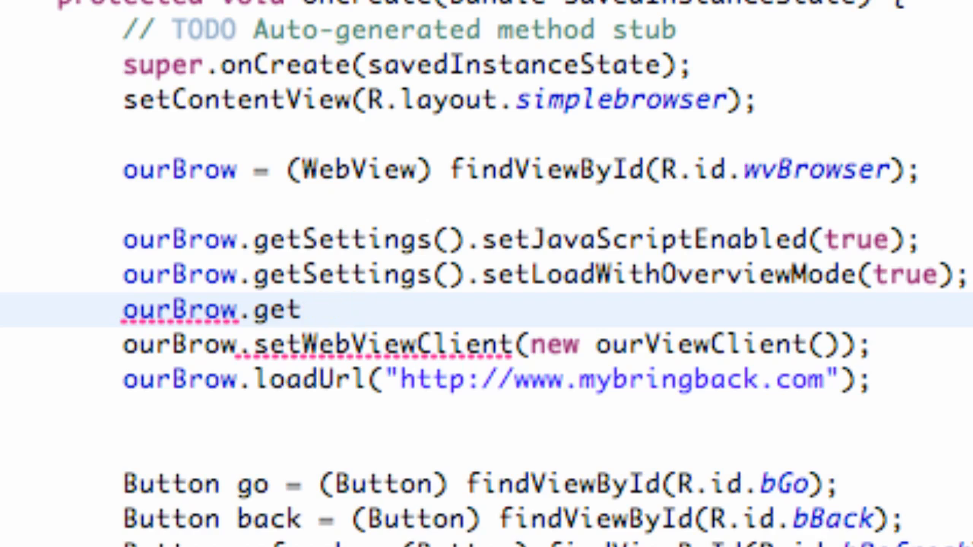
pyautogui.write('Sett')
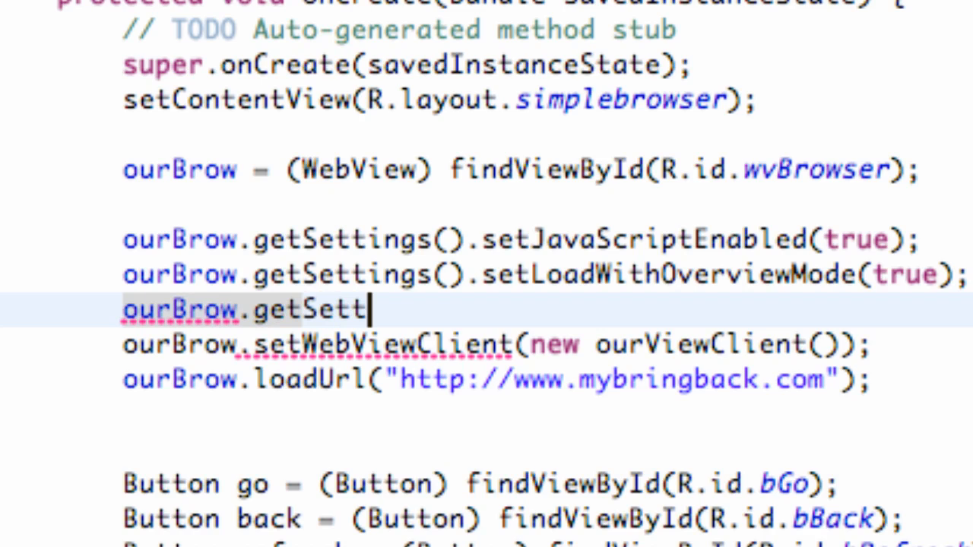
pyautogui.write('ings()')
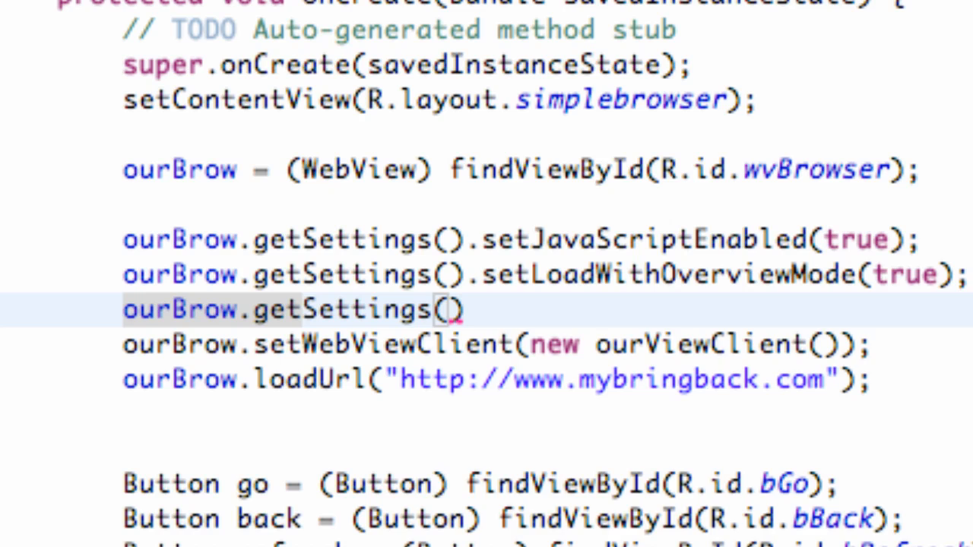
pyautogui.write('.')
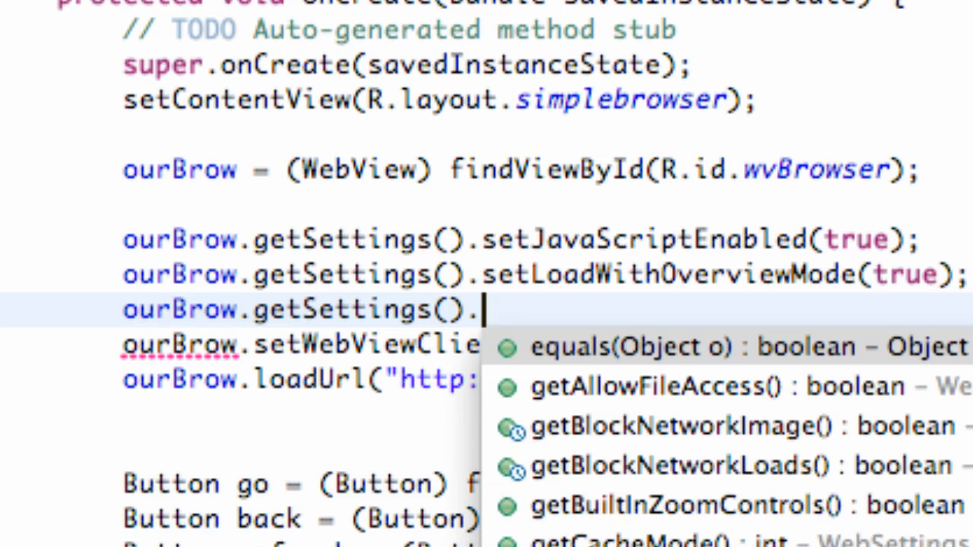
pyautogui.write('setU')
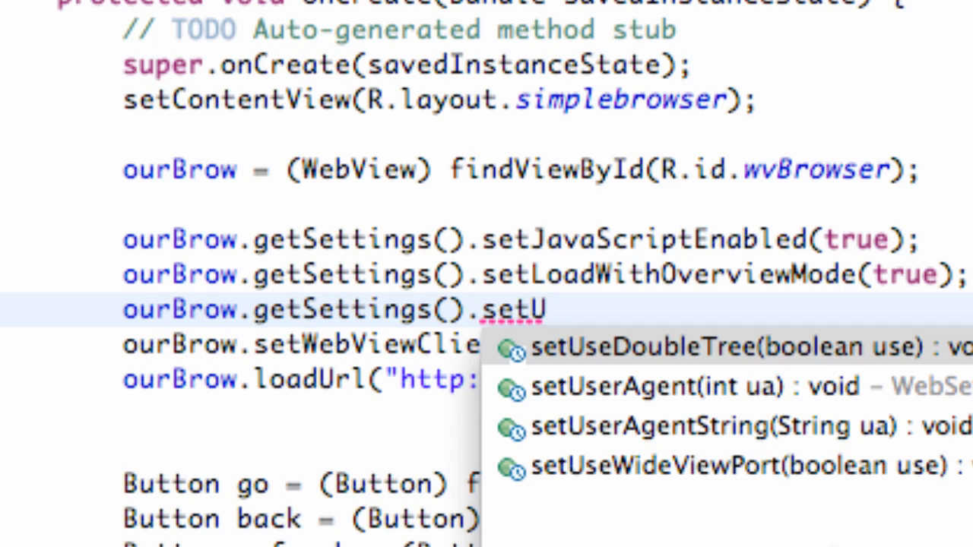
pyautogui.moveTo(642, 487)
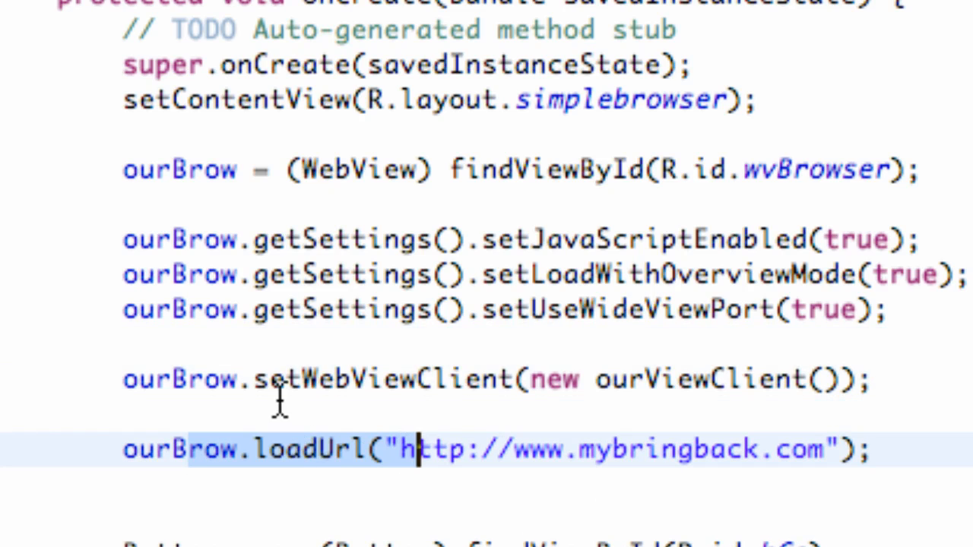
# - Wrap ourBrow.loadUrl in try{ ... }catch (Exception e){ e.printStackTrace(); }
pyautogui.write('r')
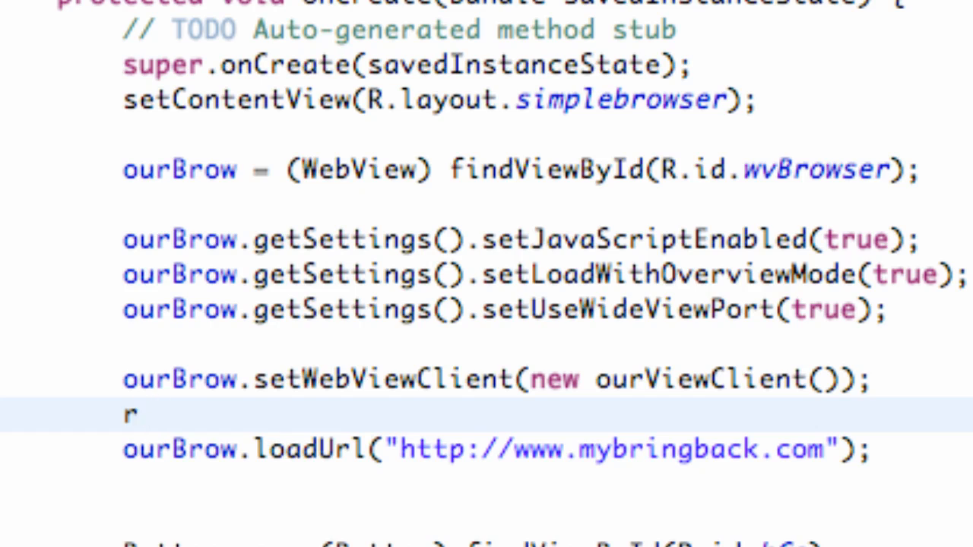
pyautogui.write('try{')
pyautogui.write('}')
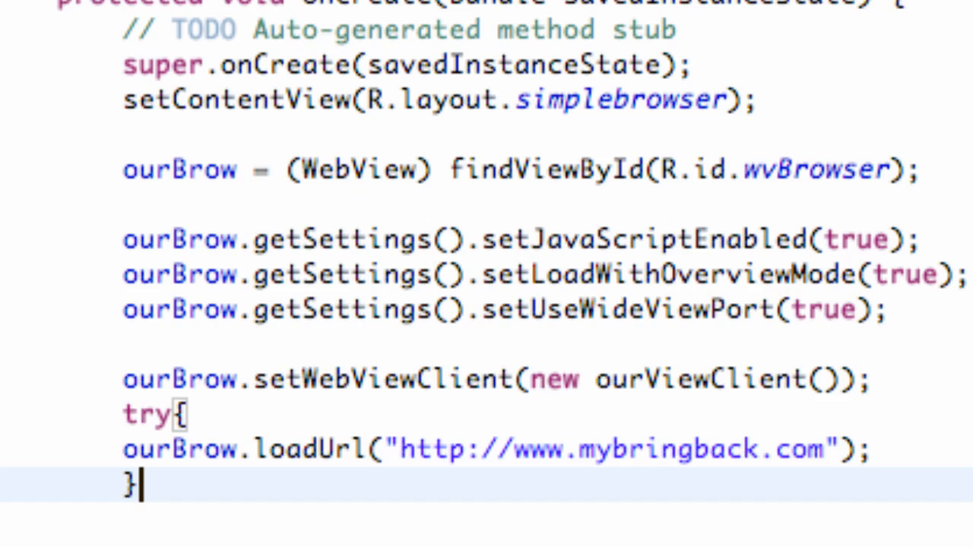
pyautogui.write('catch')
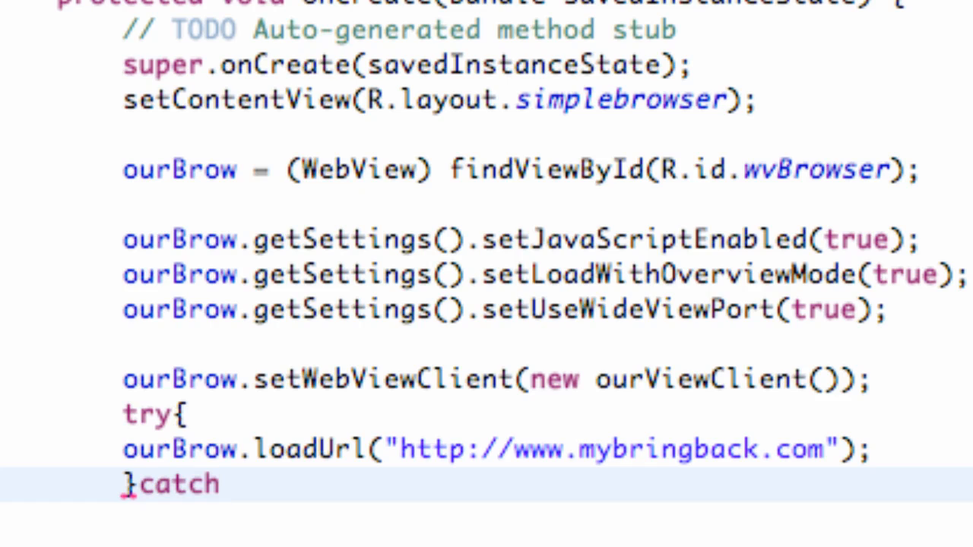
pyautogui.write('{')
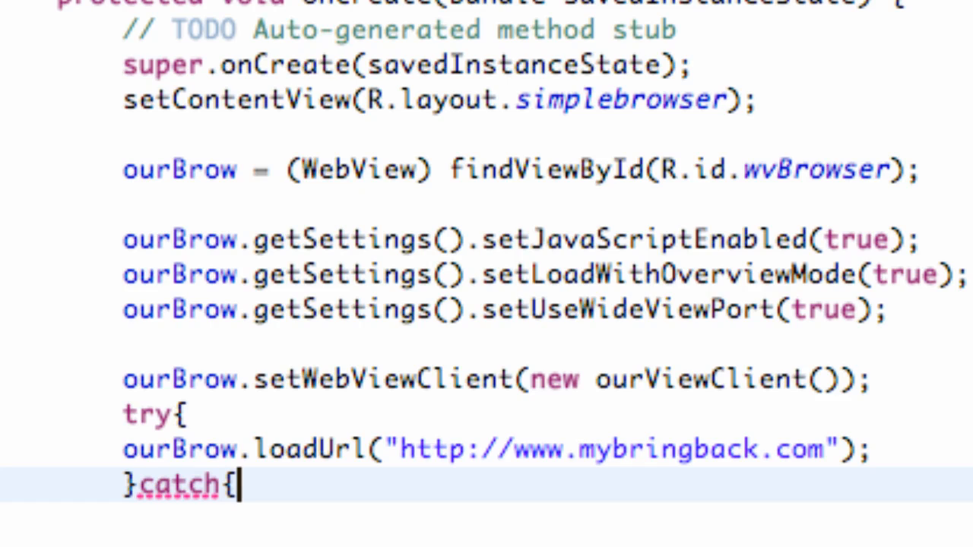
pyautogui.write('(E)')
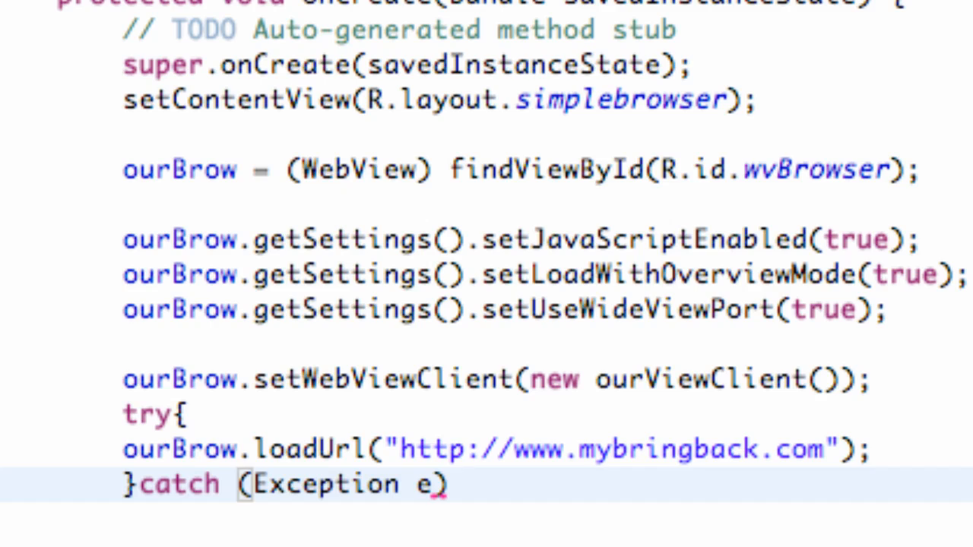
pyautogui.write('){')
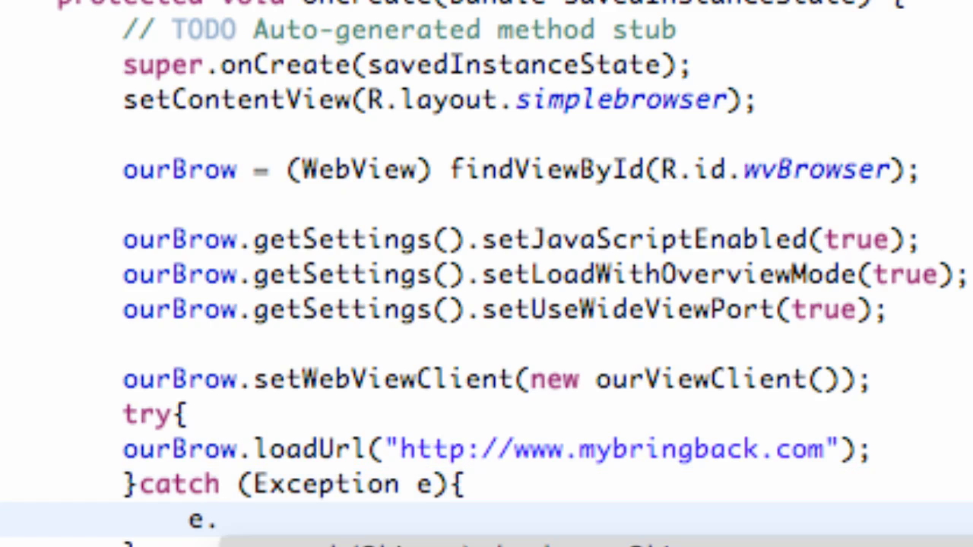
pyautogui.write('printStackTrace()')
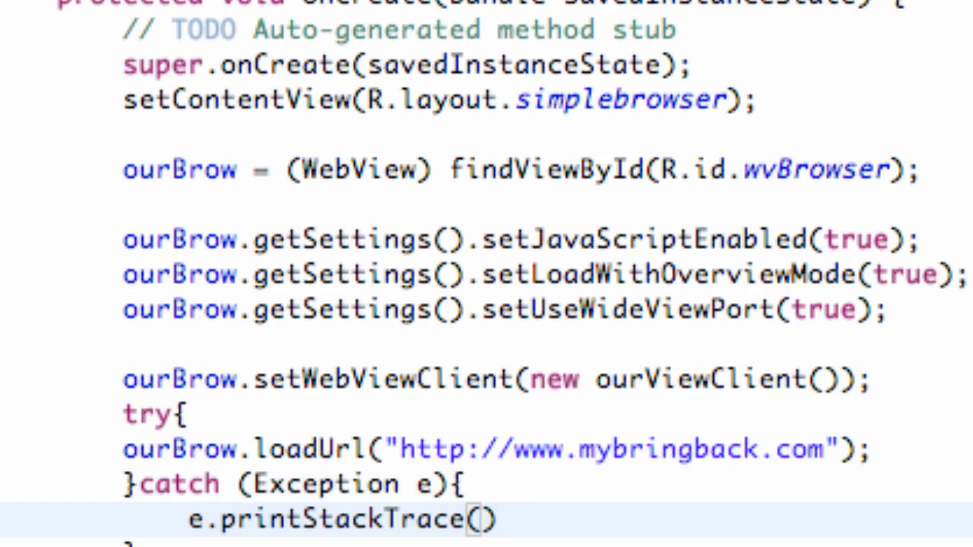
pyautogui.write(';')
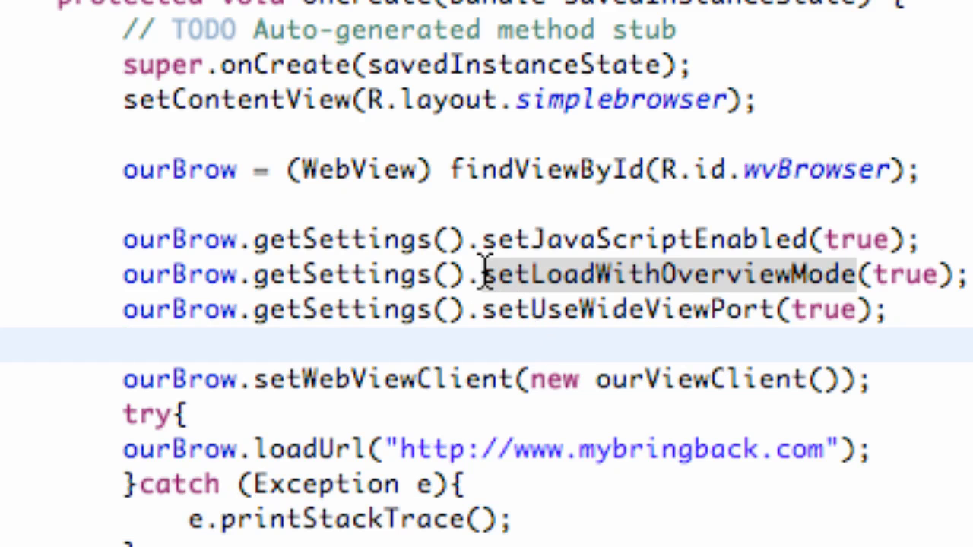
pyautogui.moveTo(454, 350)
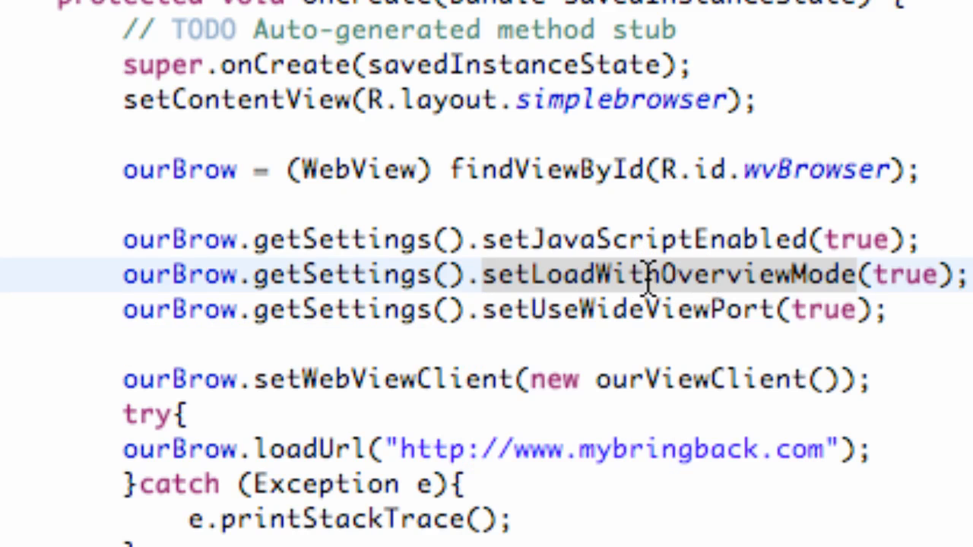
pyautogui.moveTo(654, 275)
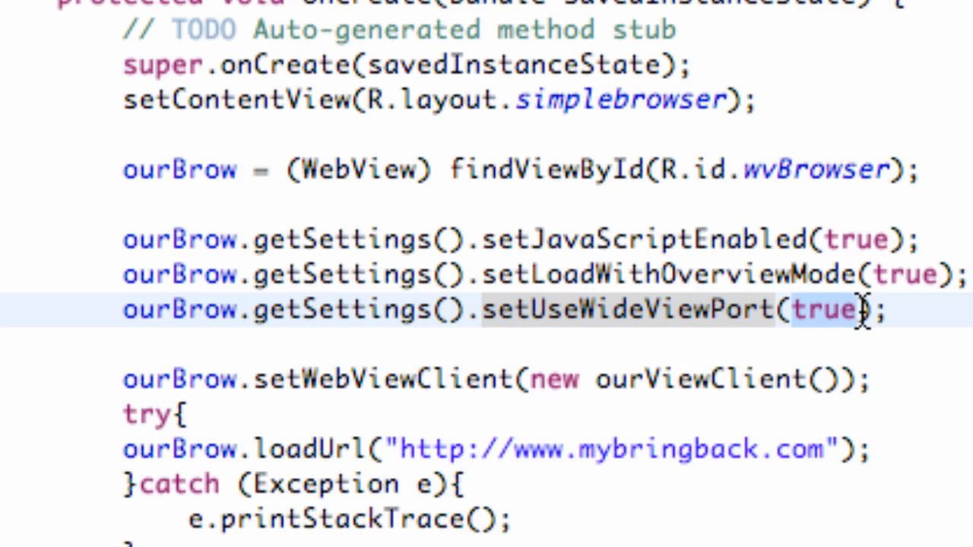
pyautogui.moveTo(662, 310)
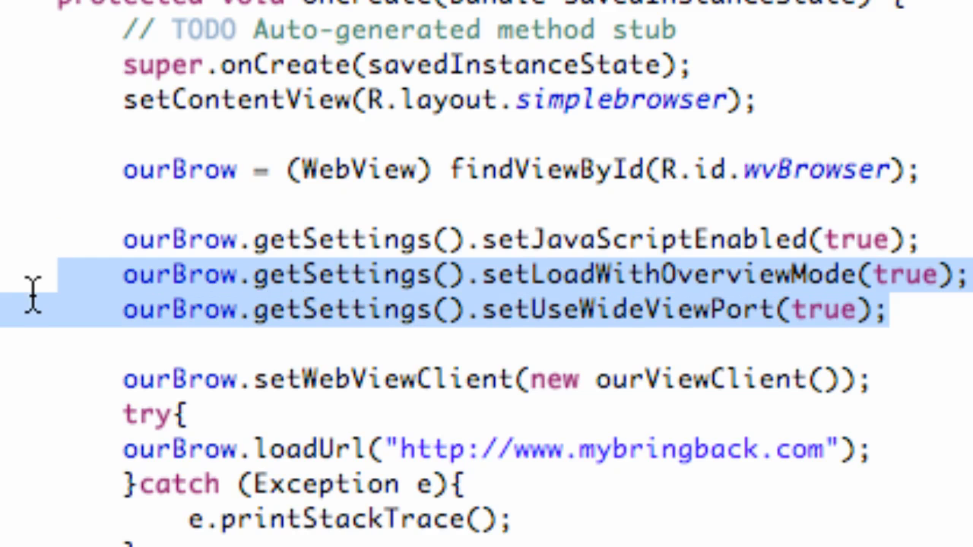
pyautogui.moveTo(570, 310)
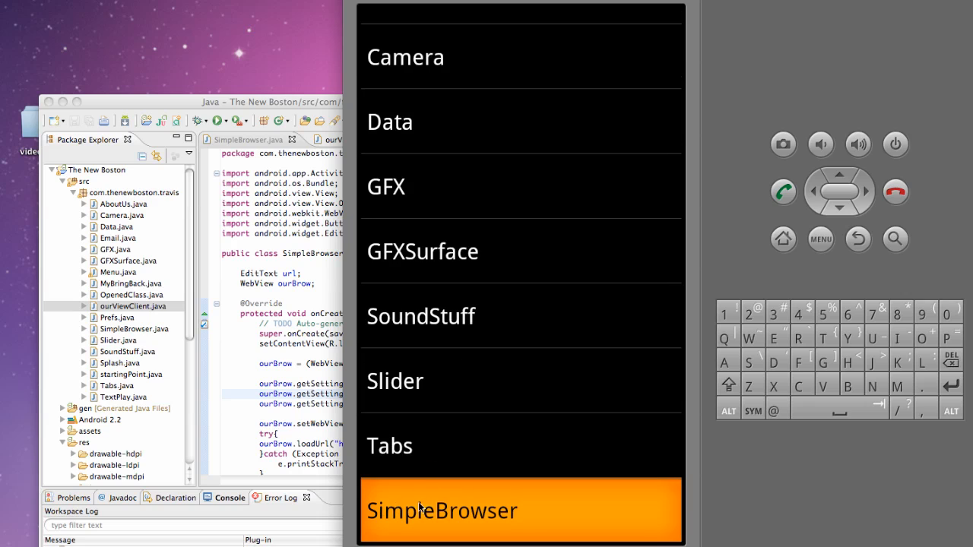
# - Launch the SimpleBrowser activity and let mybringback.com load zoomed out to fit
pyautogui.click(443, 511)
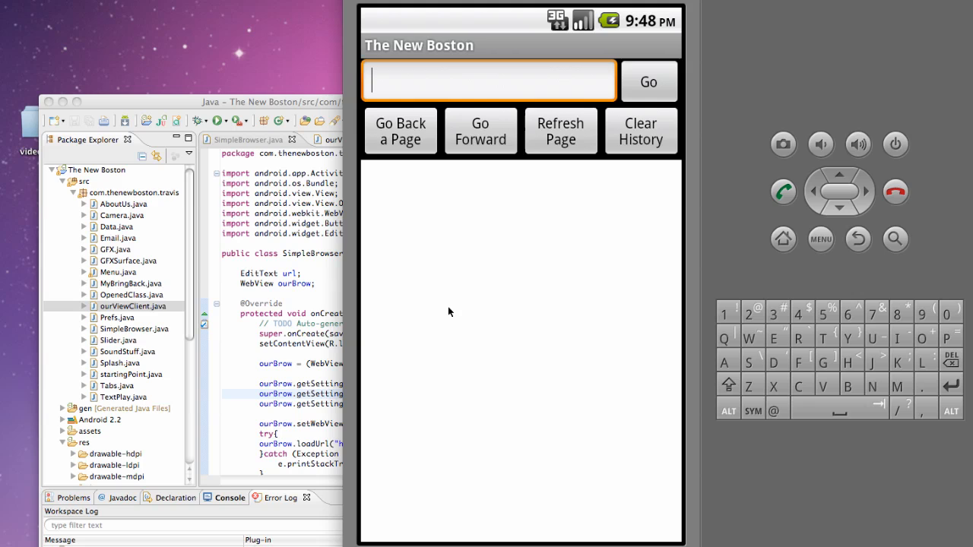
pyautogui.moveTo(456, 298)
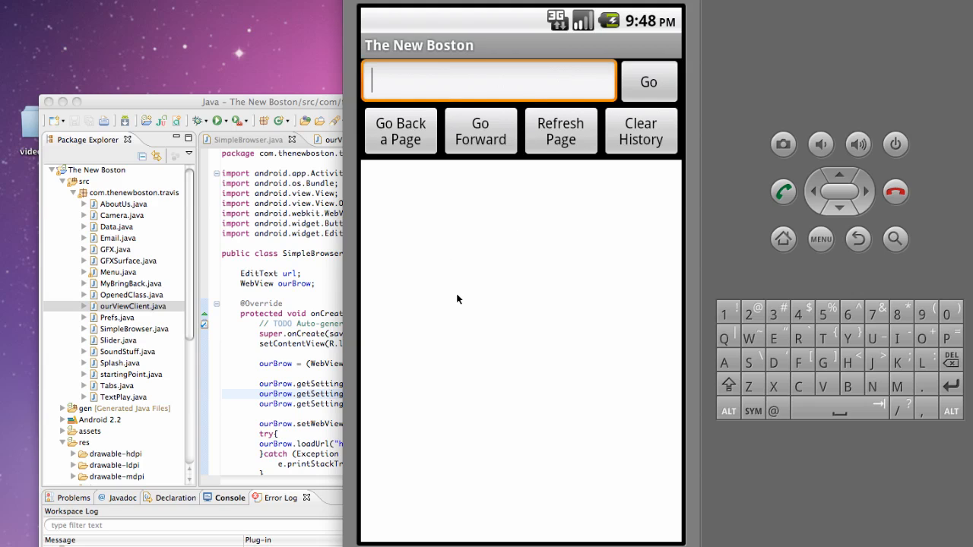
pyautogui.click(648, 81)
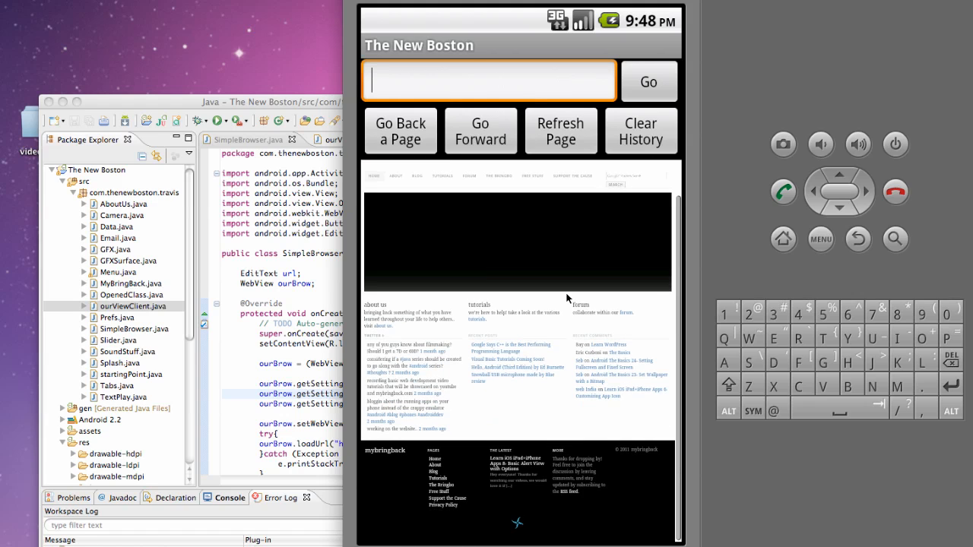
pyautogui.scroll(-3)
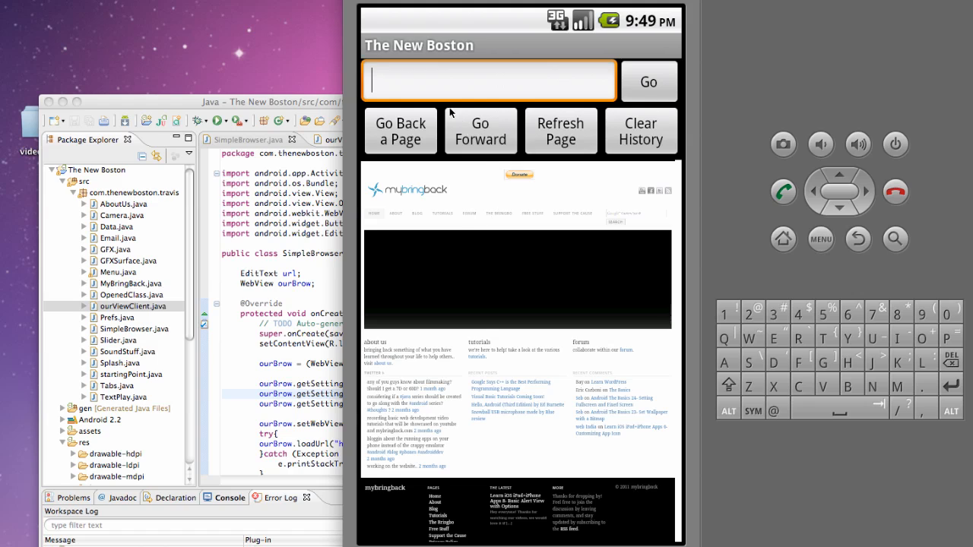
pyautogui.write('h')
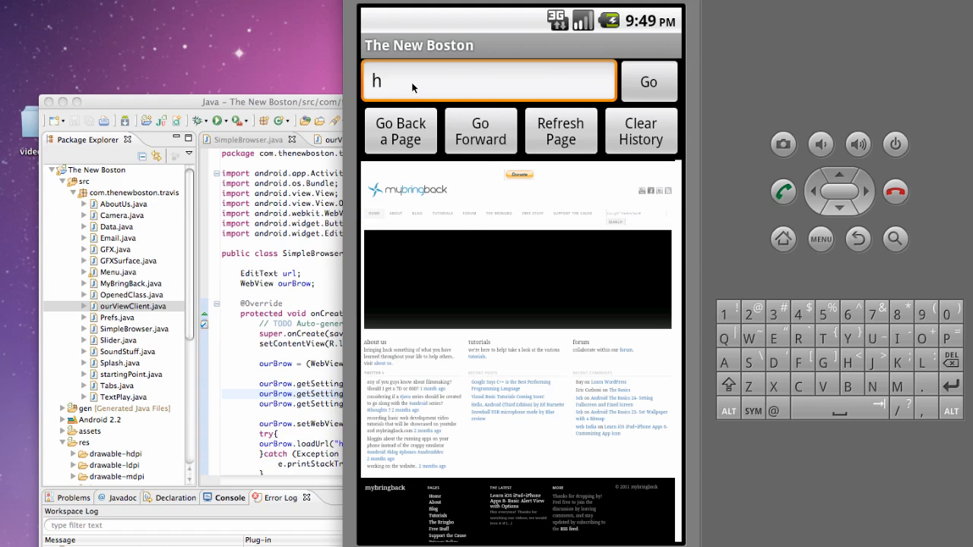
pyautogui.write('ttp://')
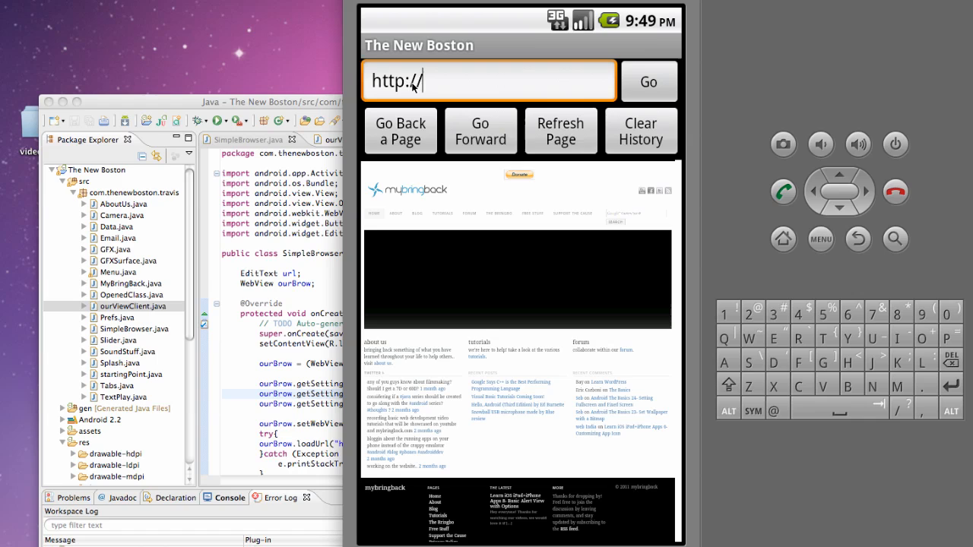
pyautogui.write('w')
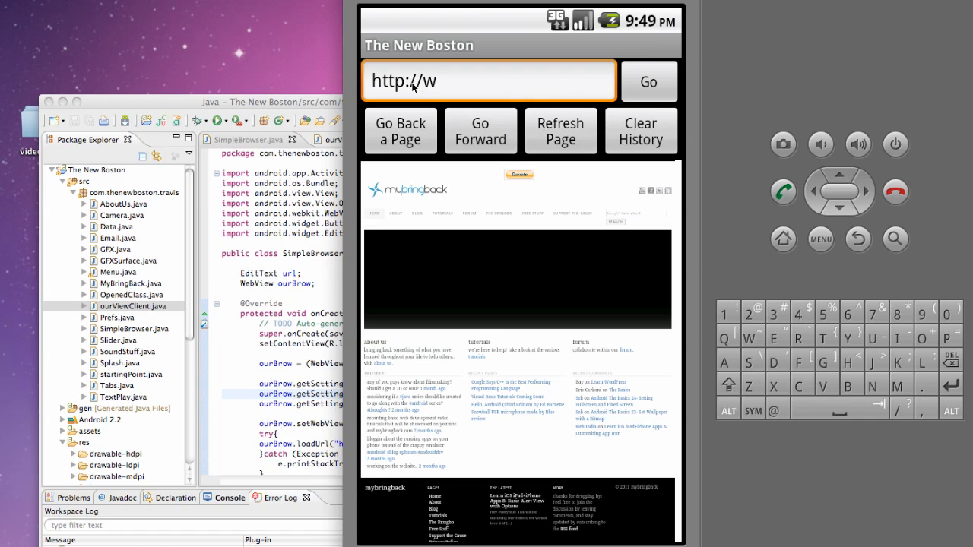
pyautogui.write('www')
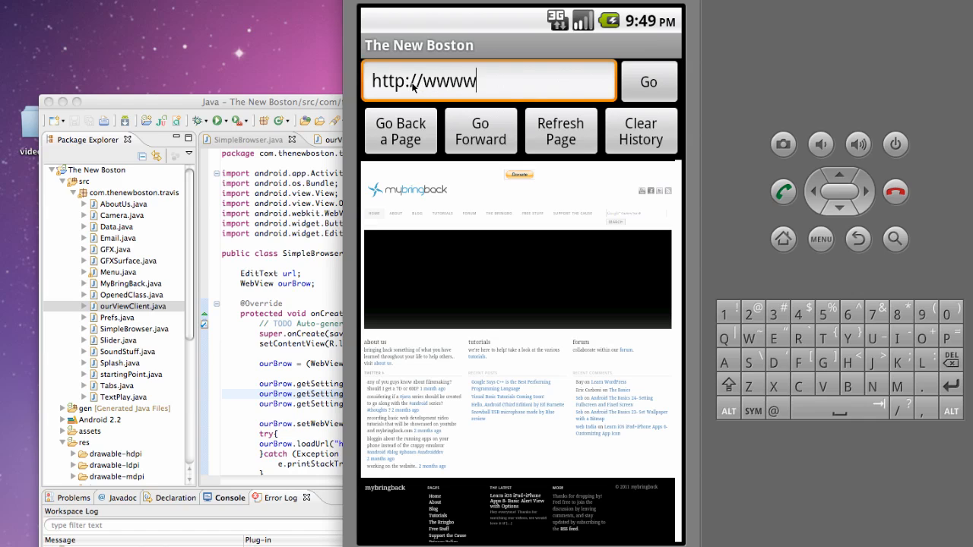
pyautogui.write('.youtube.com')
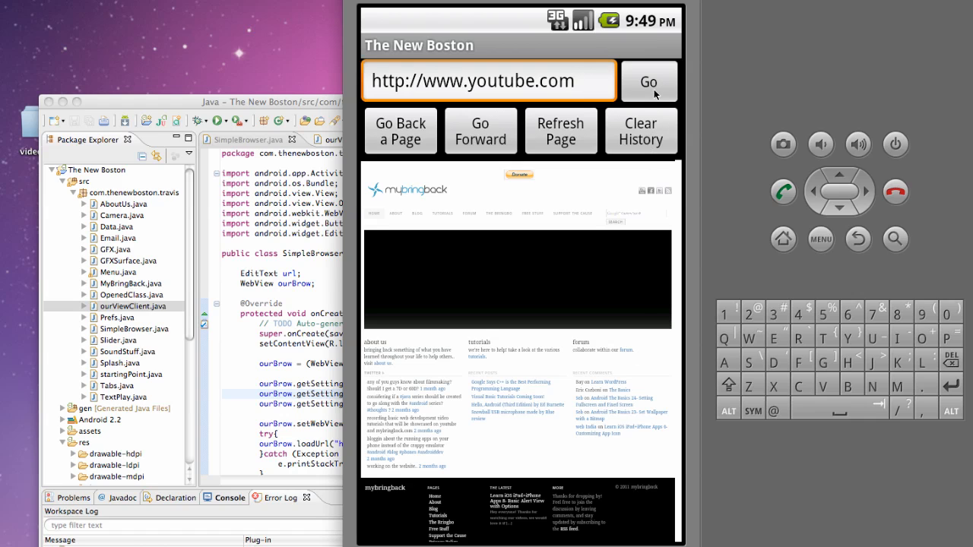
pyautogui.click(648, 83)
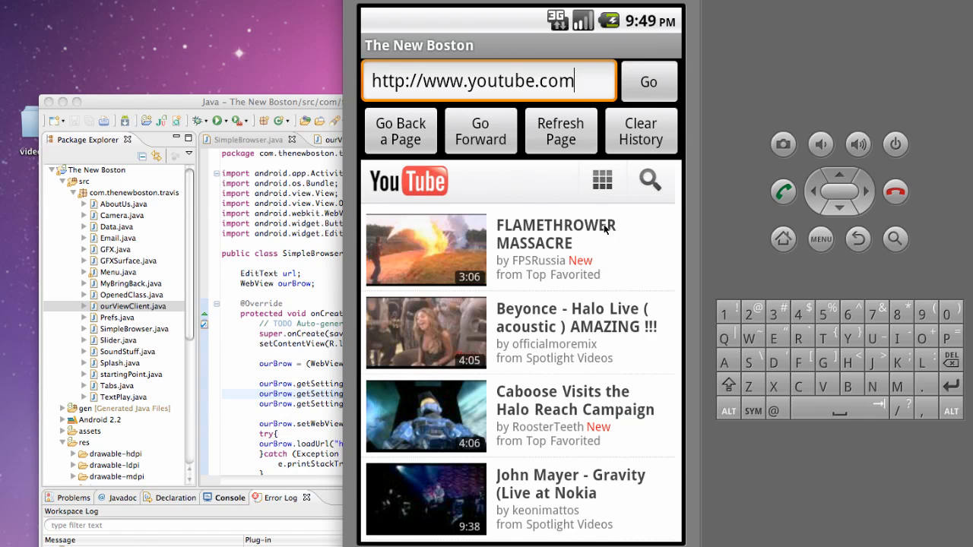
pyautogui.moveTo(563, 320)
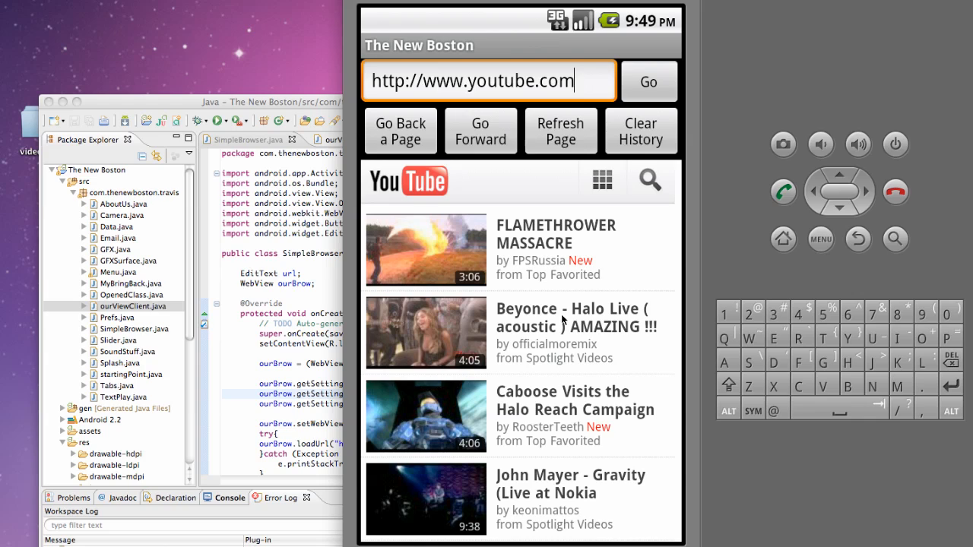